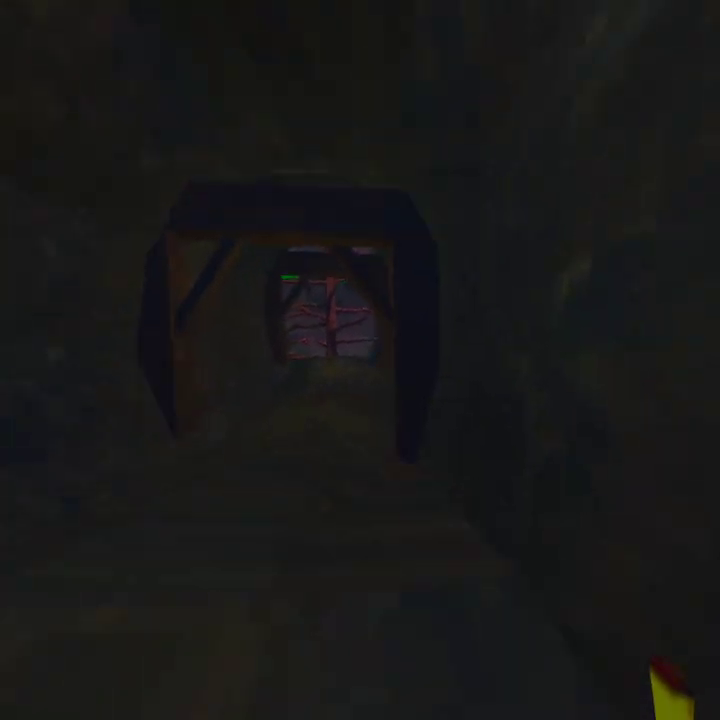
Step: Walk forward through the mine tunnel to its timber exit facing the forest and stream
{"action": "key", "text": "W"}
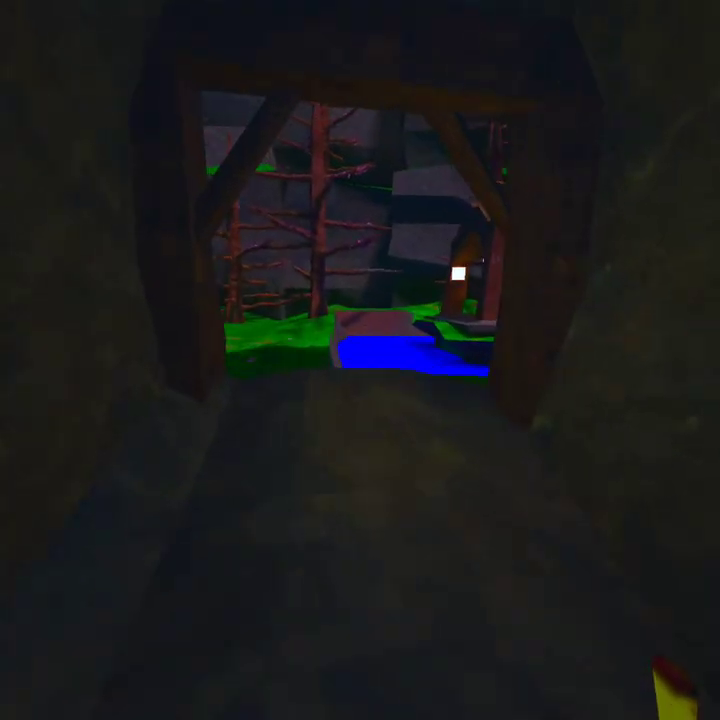